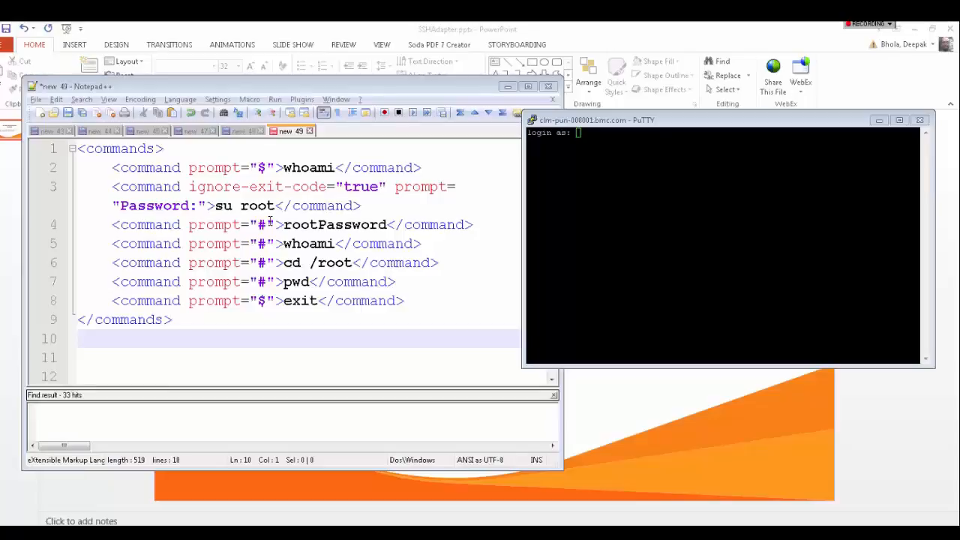
{"action": "mouse_move", "coordinate": [440, 222]}
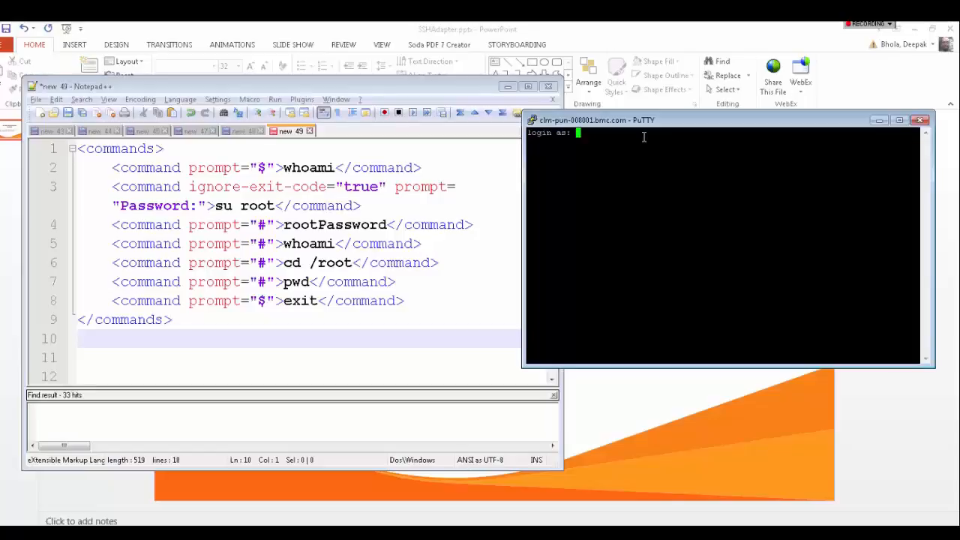
Step: Log in to the remote host as 'baouser' with its password to reach a shell prompt
{"action": "type", "text": "b"}
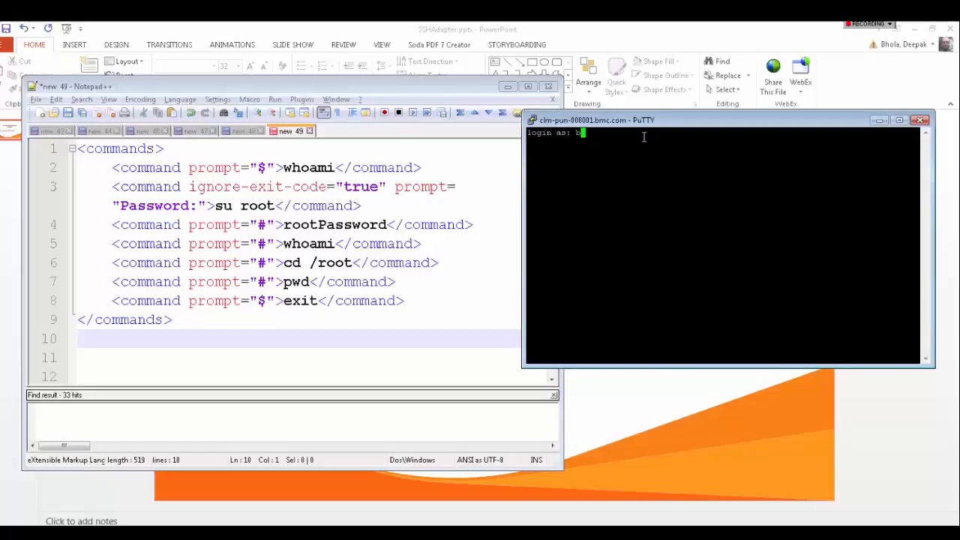
{"action": "type", "text": "baouser"}
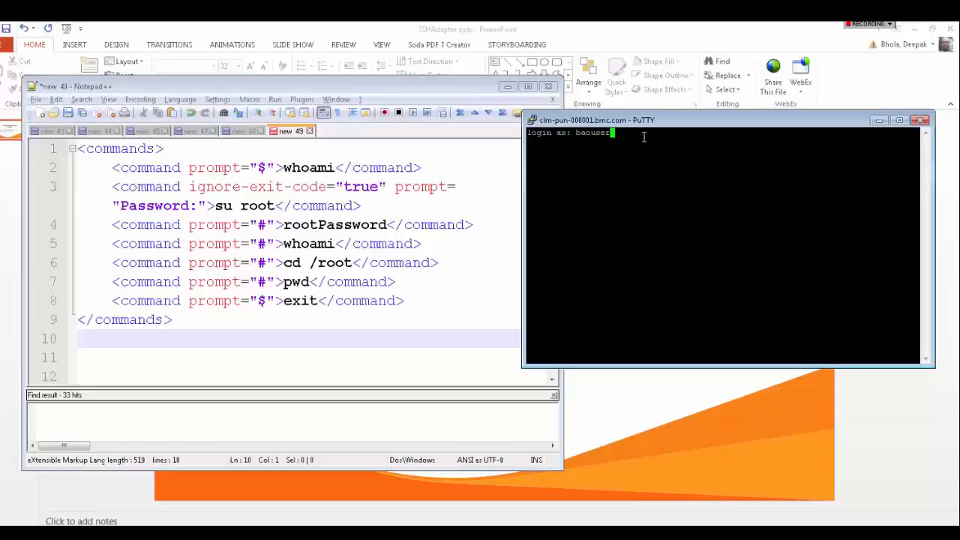
{"action": "key", "text": "Return"}
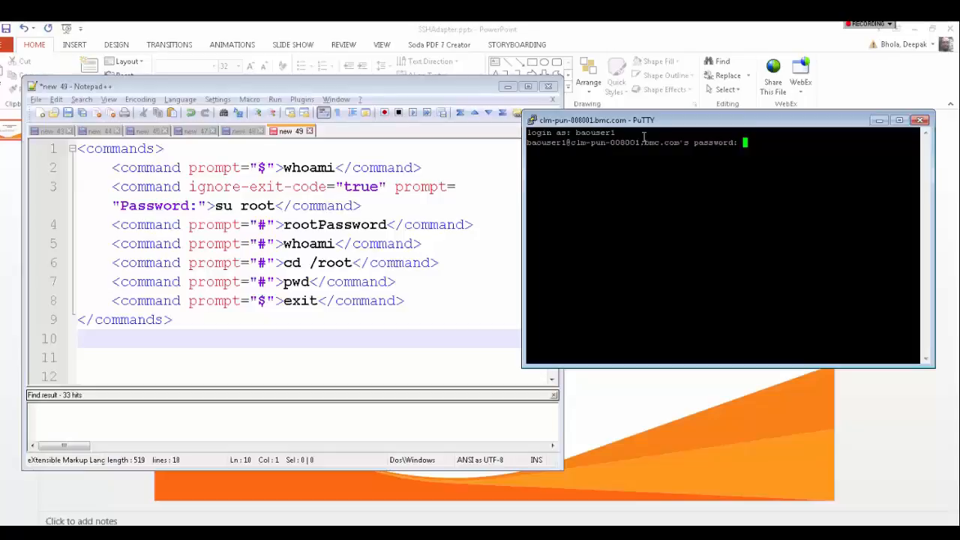
{"action": "key", "text": "Return"}
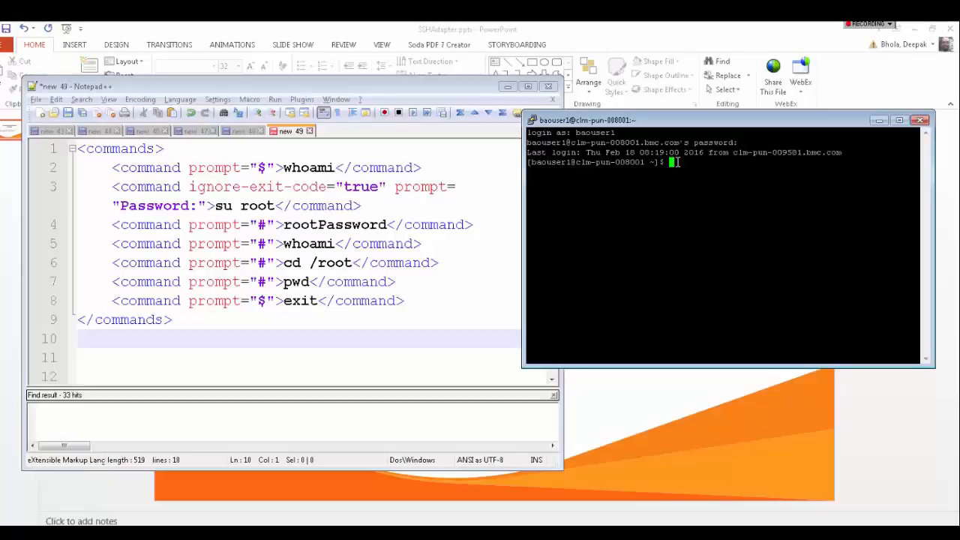
Step: Run whoami to confirm the session is logged in as baouser
{"action": "type", "text": "who"}
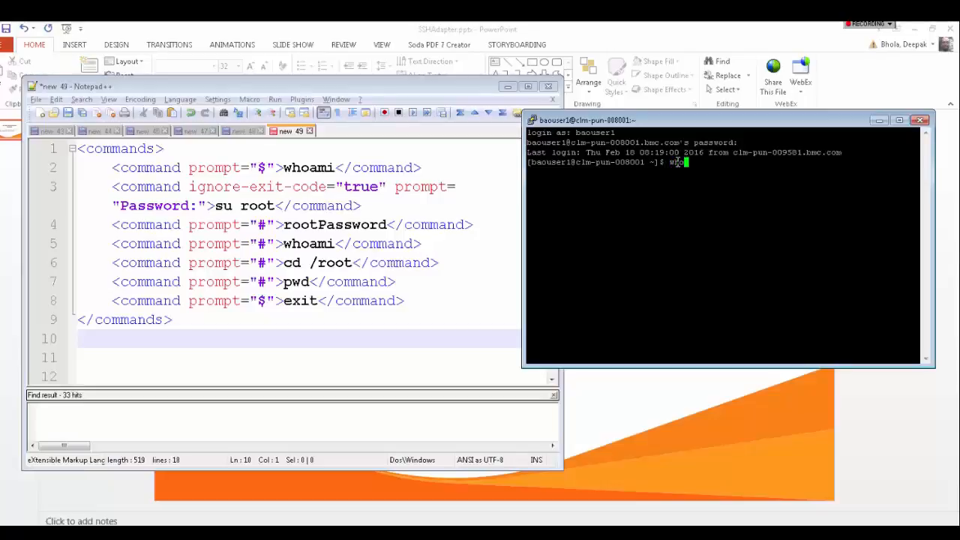
{"action": "type", "text": "whoami"}
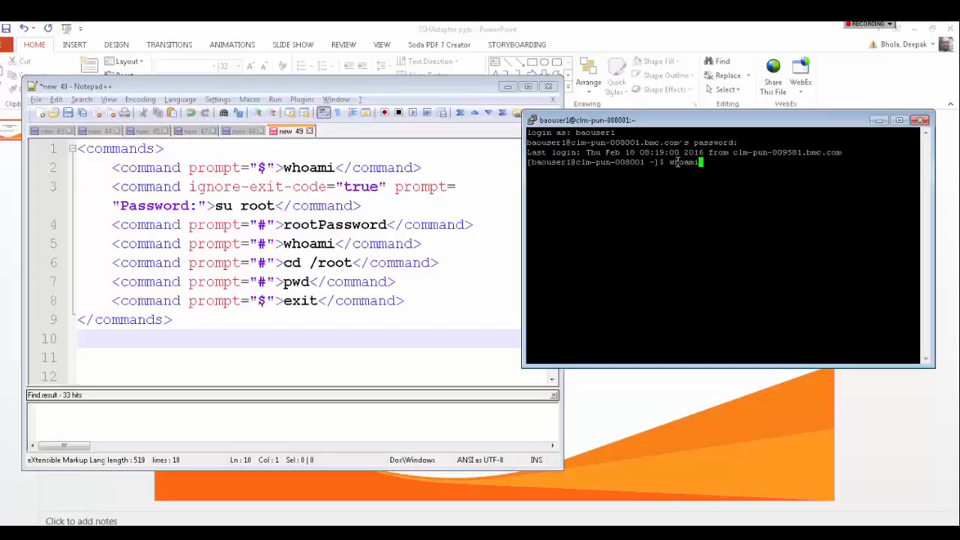
{"action": "key", "text": "Return"}
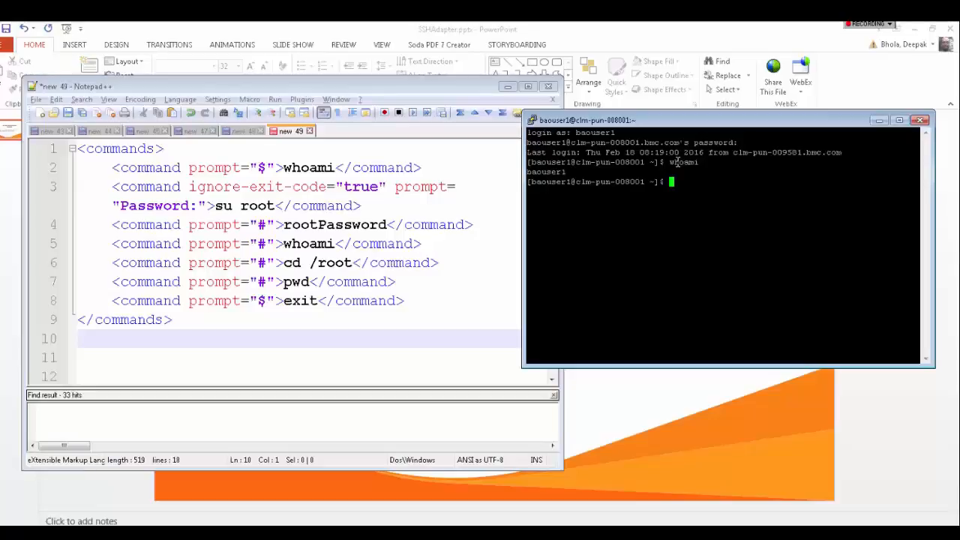
Step: Switch to the root user with 'su root' and the root password
{"action": "type", "text": "su root"}
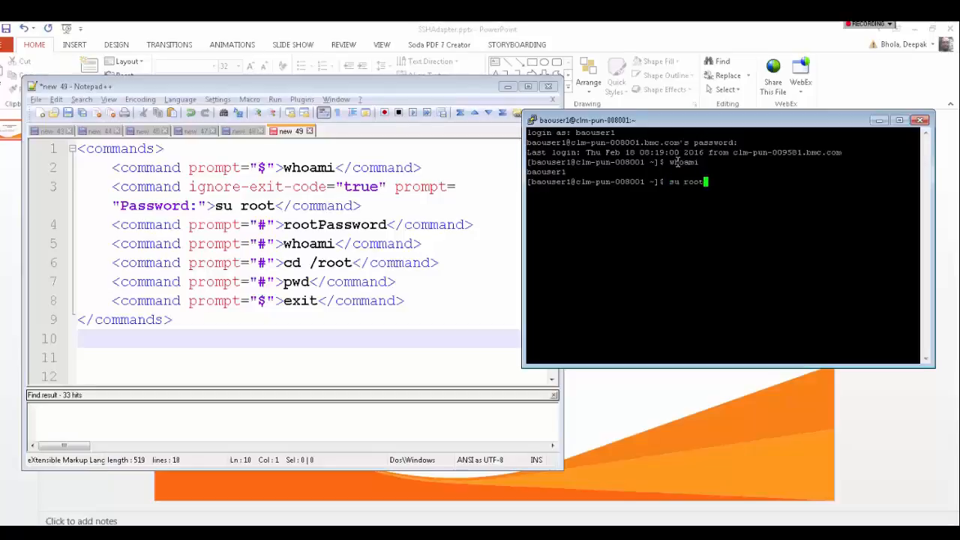
{"action": "key", "text": "Return"}
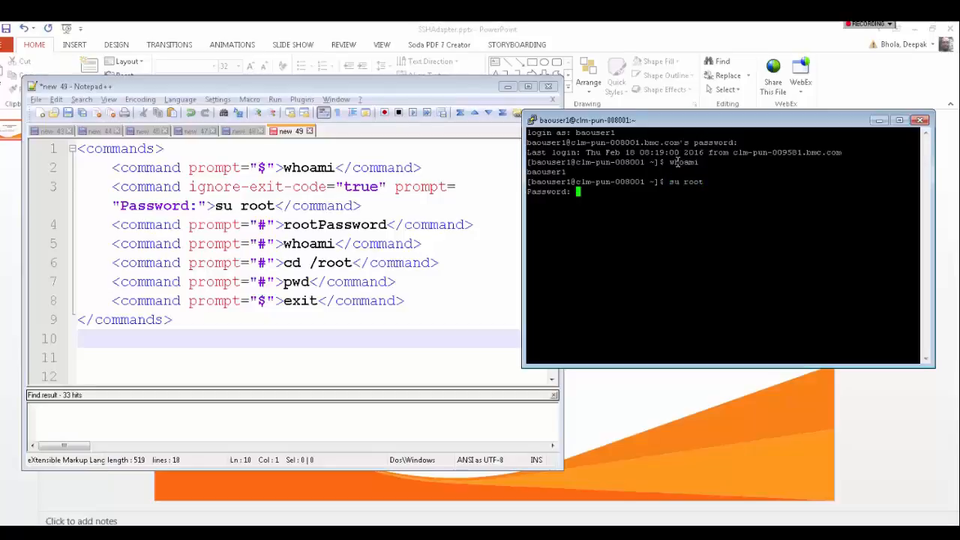
{"action": "key", "text": "Return"}
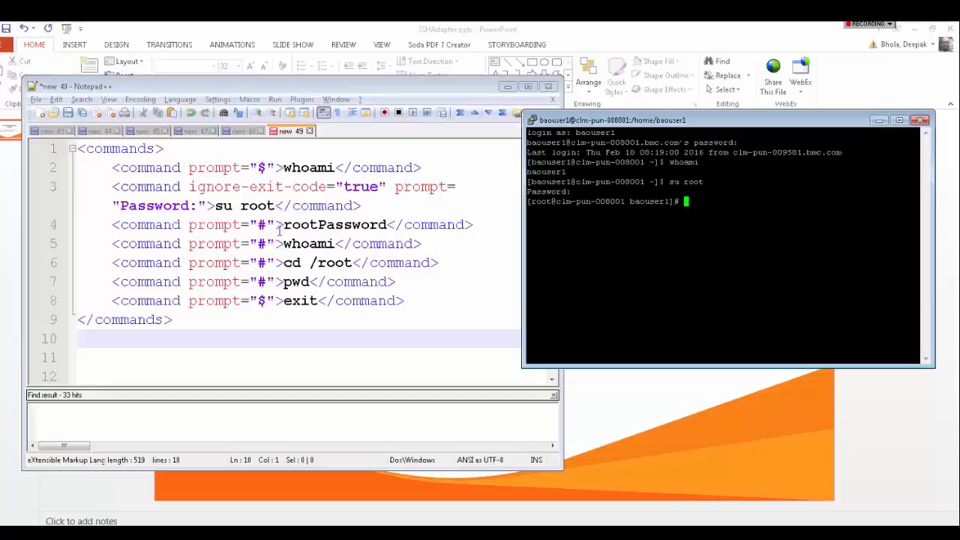
Step: Confirm root with whoami, change into /root and print the working directory with pwd
{"action": "left_click", "coordinate": [293, 225]}
{"action": "type", "text": "whoami"}
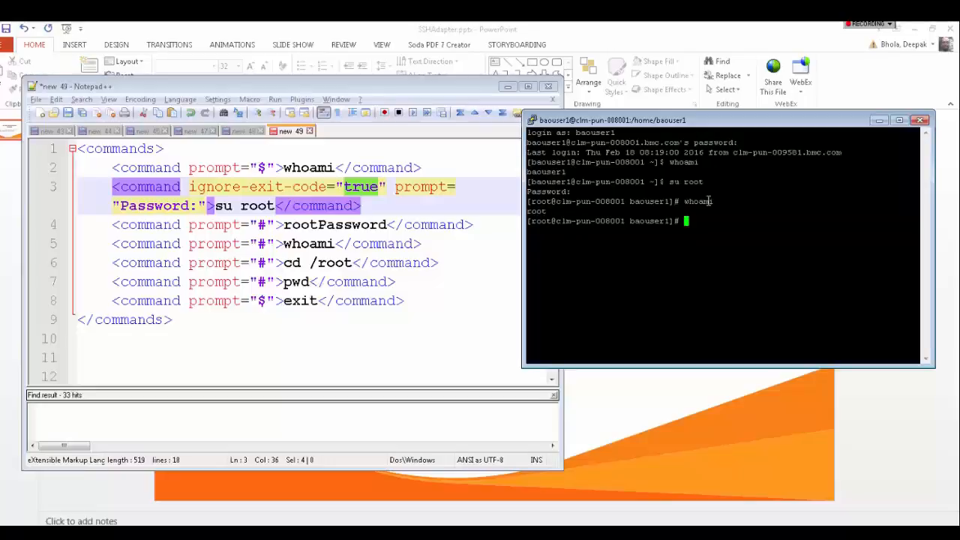
{"action": "type", "text": "cd /root"}
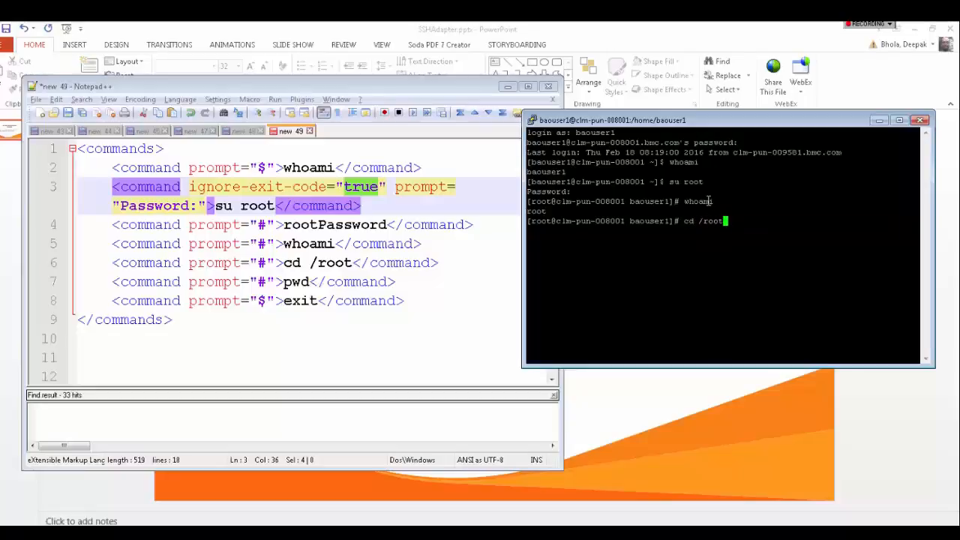
{"action": "key", "text": "Return"}
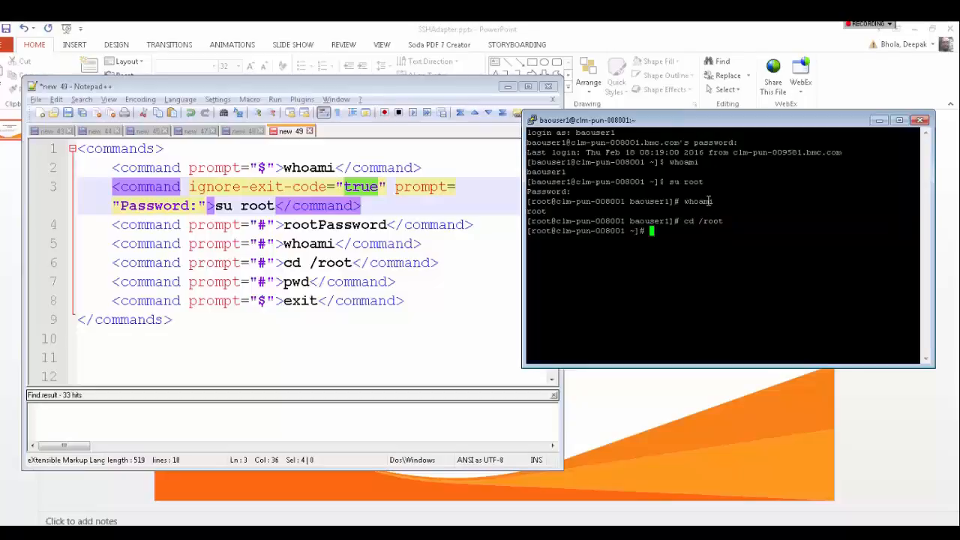
{"action": "type", "text": "pwd"}
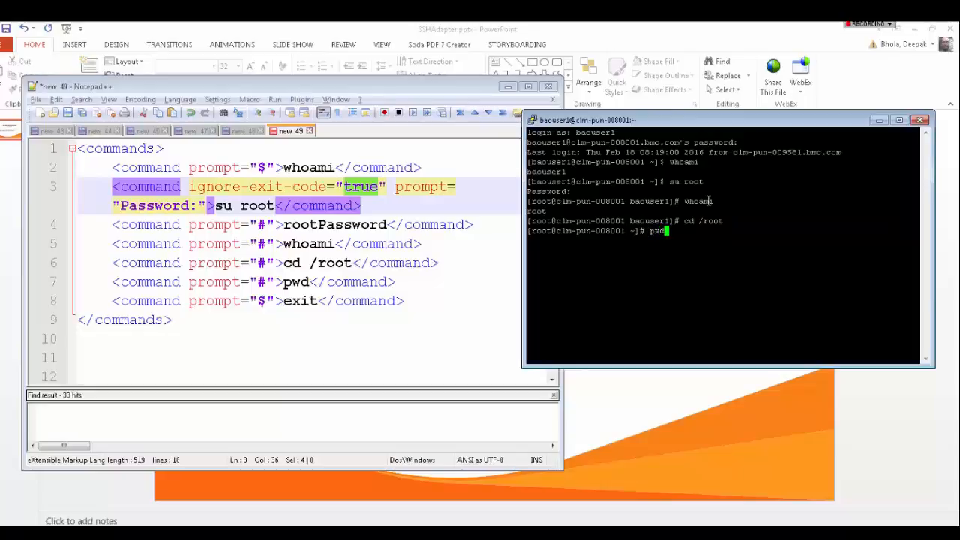
{"action": "key", "text": "Return"}
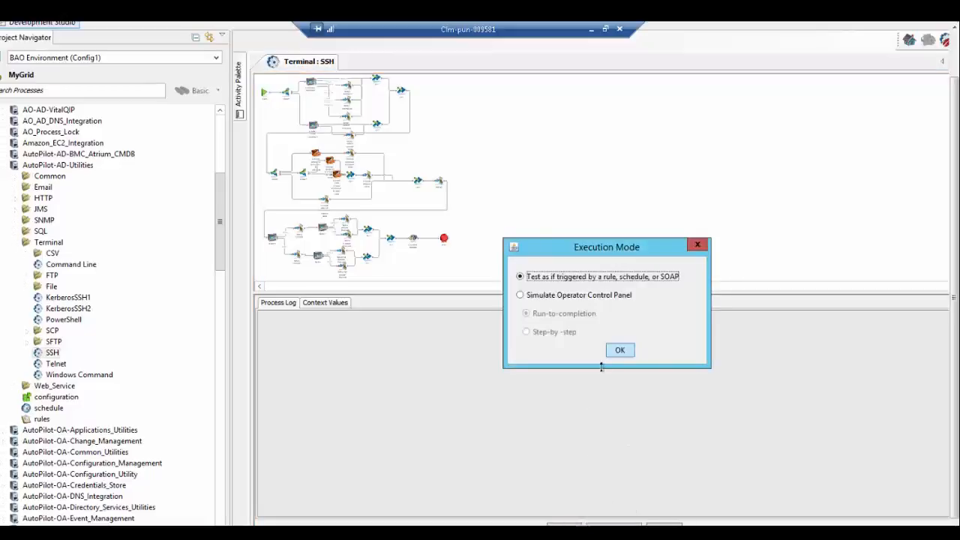
{"action": "left_click", "coordinate": [619, 350]}
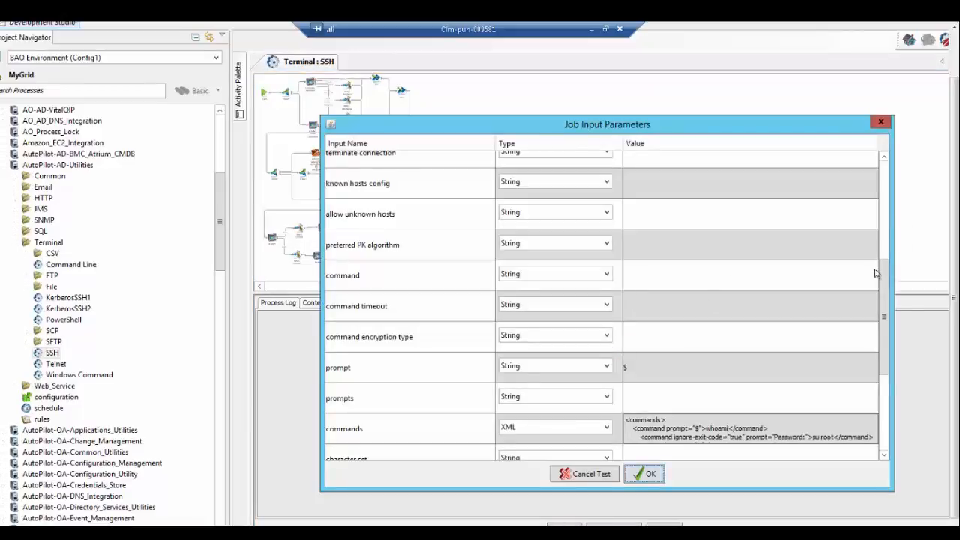
{"action": "scroll", "scroll_direction": "up", "scroll_amount": 3}
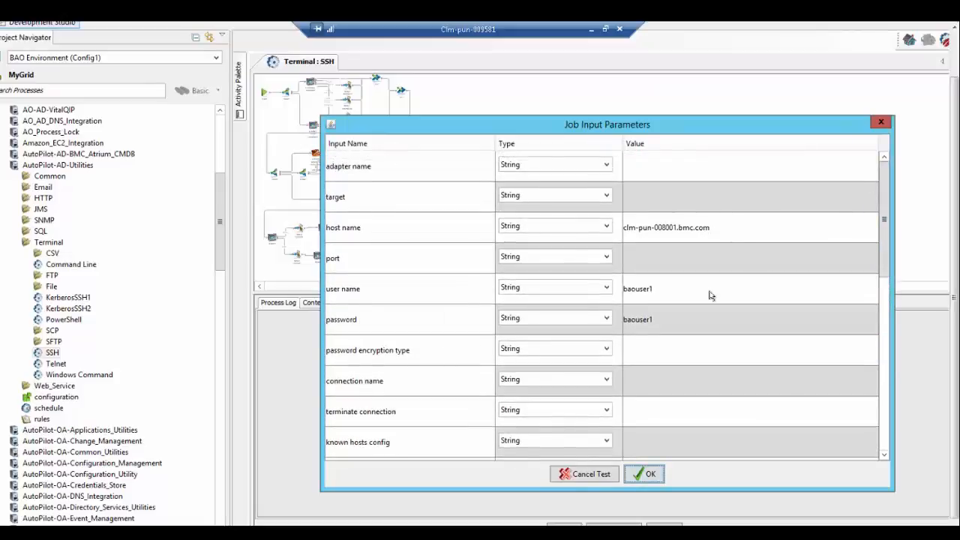
{"action": "mouse_move", "coordinate": [788, 311]}
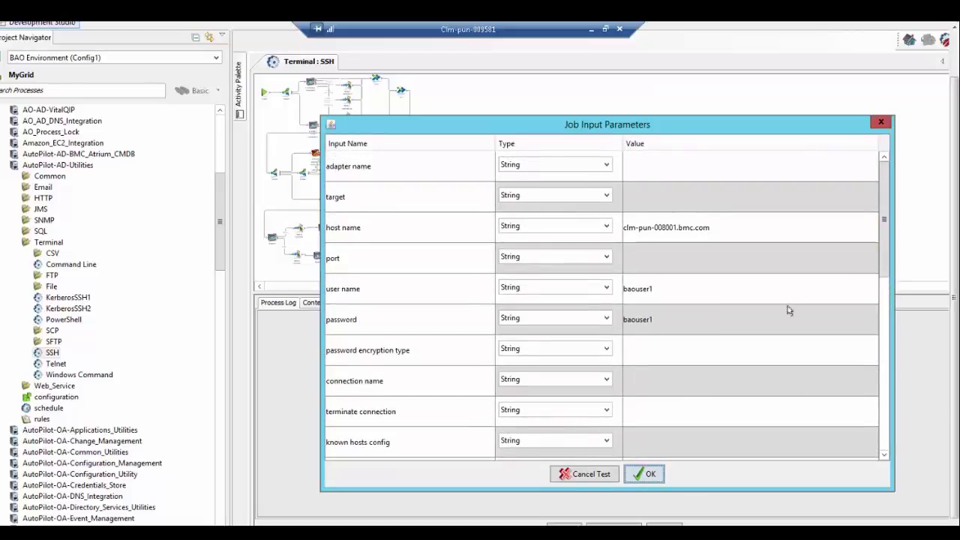
{"action": "scroll", "scroll_direction": "down", "scroll_amount": 3}
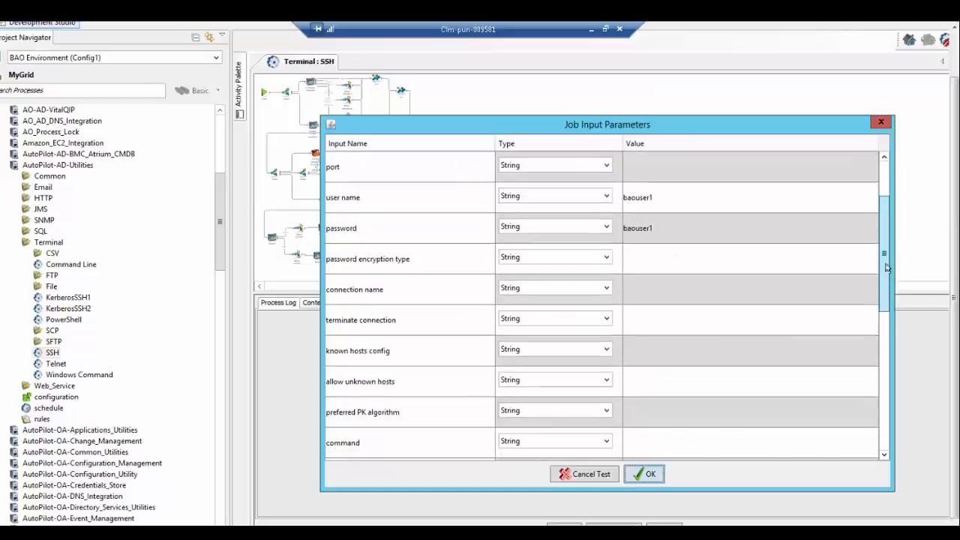
{"action": "scroll", "scroll_direction": "down", "scroll_amount": 3}
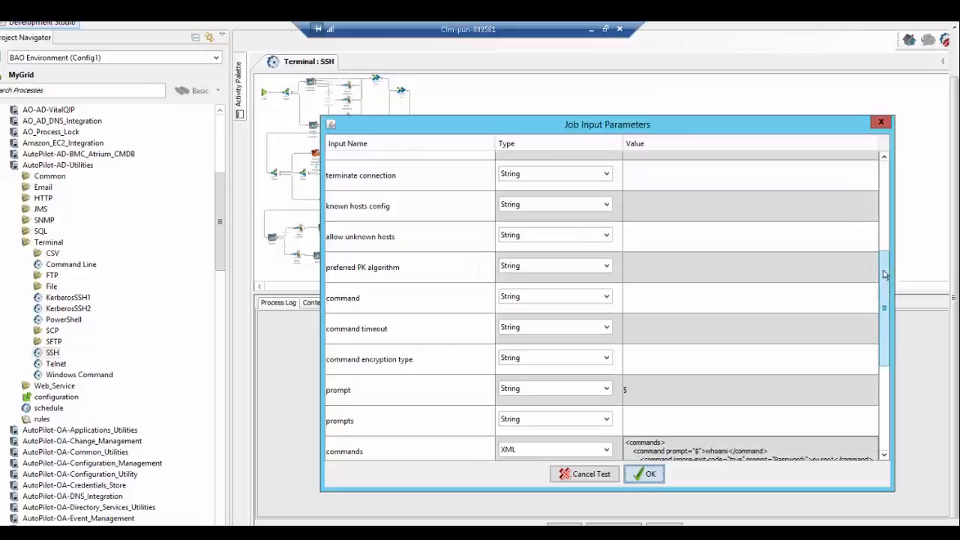
{"action": "scroll", "scroll_direction": "down", "scroll_amount": 3}
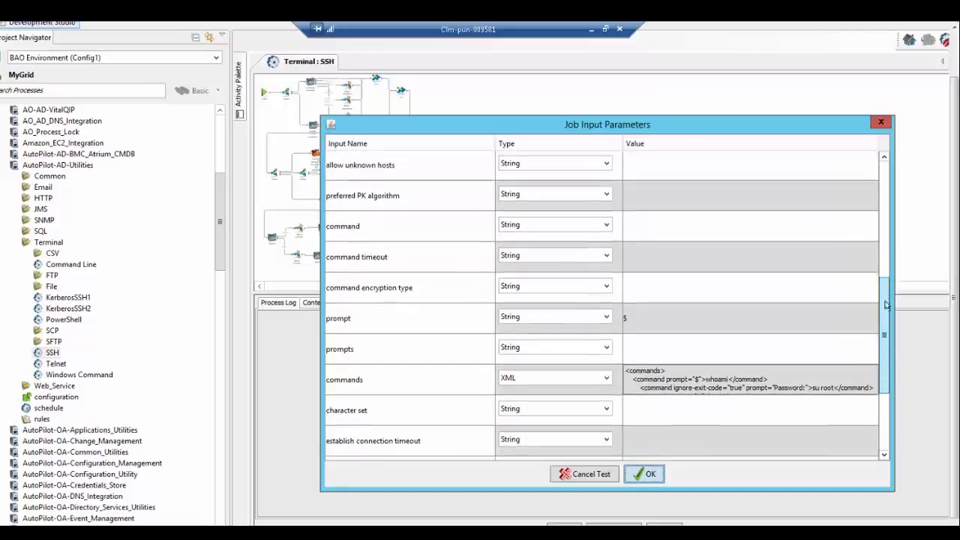
{"action": "scroll", "scroll_direction": "down", "scroll_amount": 3}
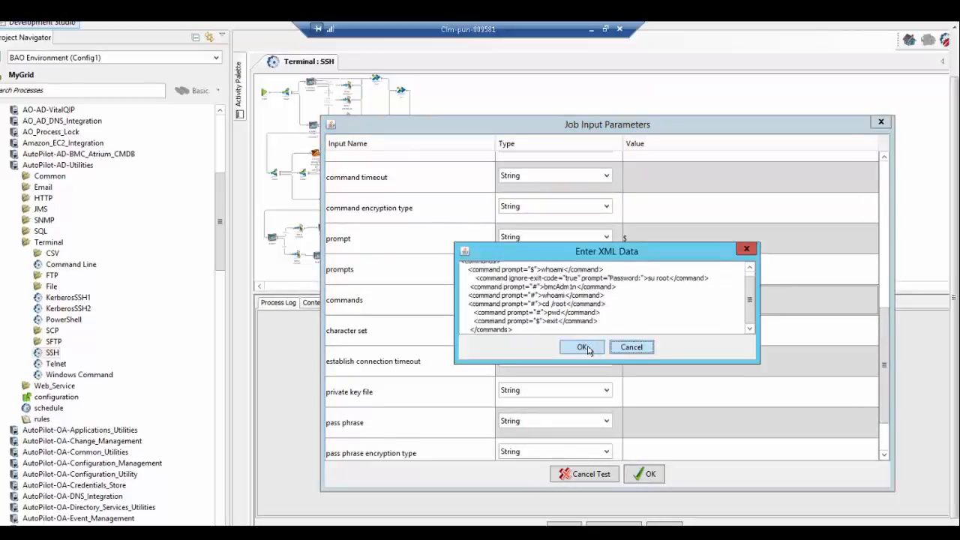
{"action": "left_click", "coordinate": [582, 346]}
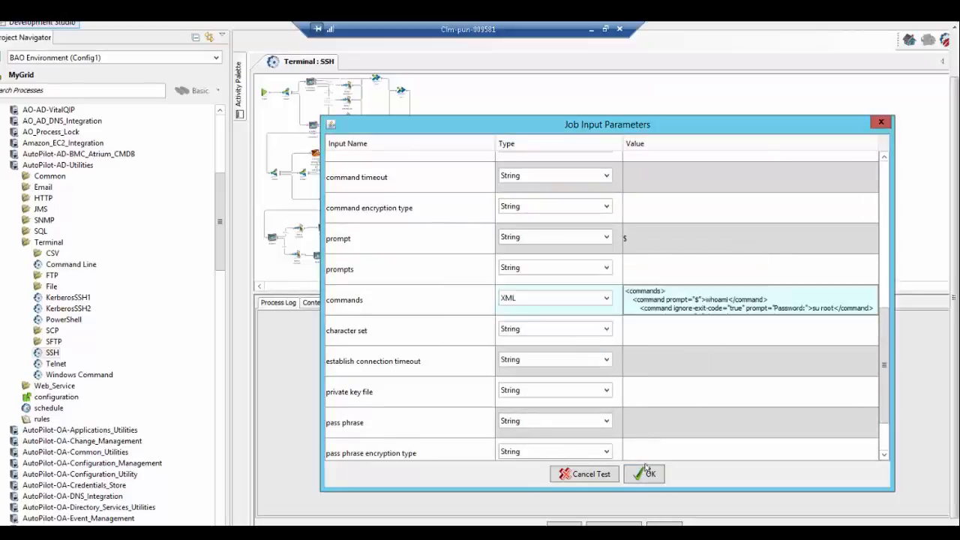
Step: Run the SSH Terminal test with the given job inputs and review each command's output block in the Process Log through exit
{"action": "left_click", "coordinate": [643, 474]}
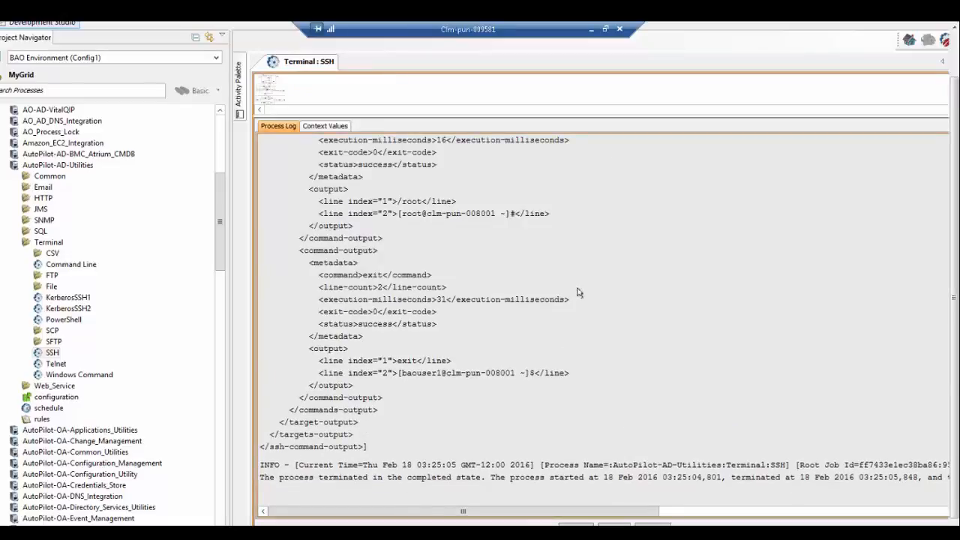
{"action": "mouse_move", "coordinate": [716, 265]}
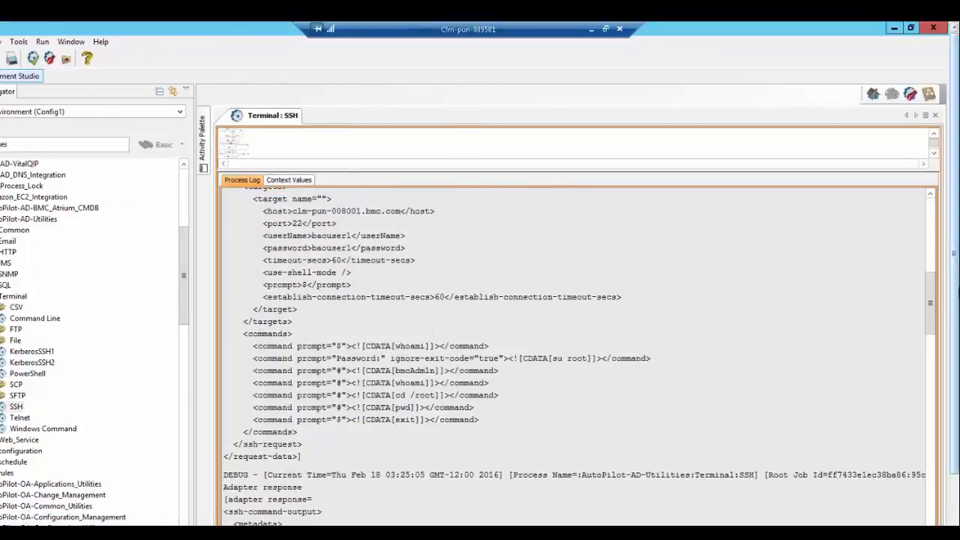
{"action": "scroll", "scroll_direction": "down", "scroll_amount": 3}
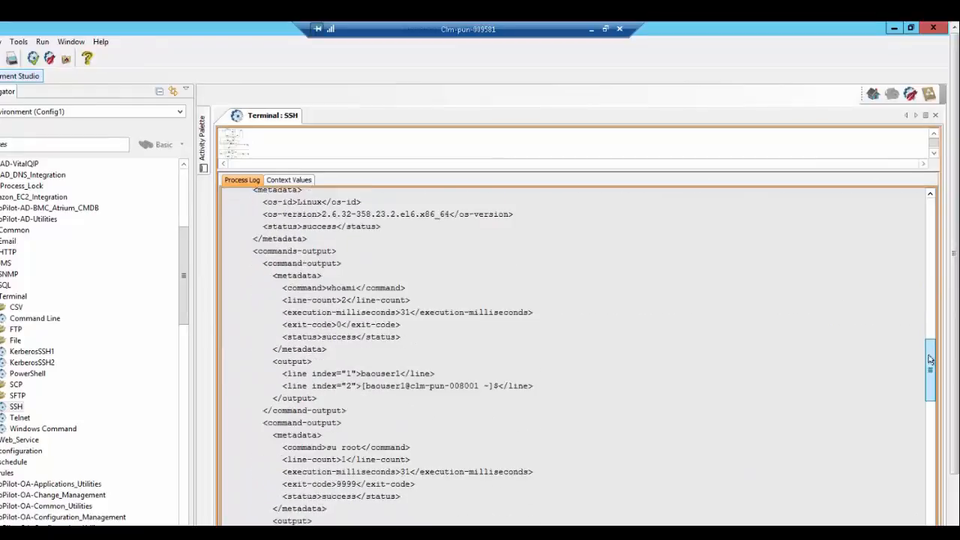
{"action": "scroll", "scroll_direction": "down", "scroll_amount": 3}
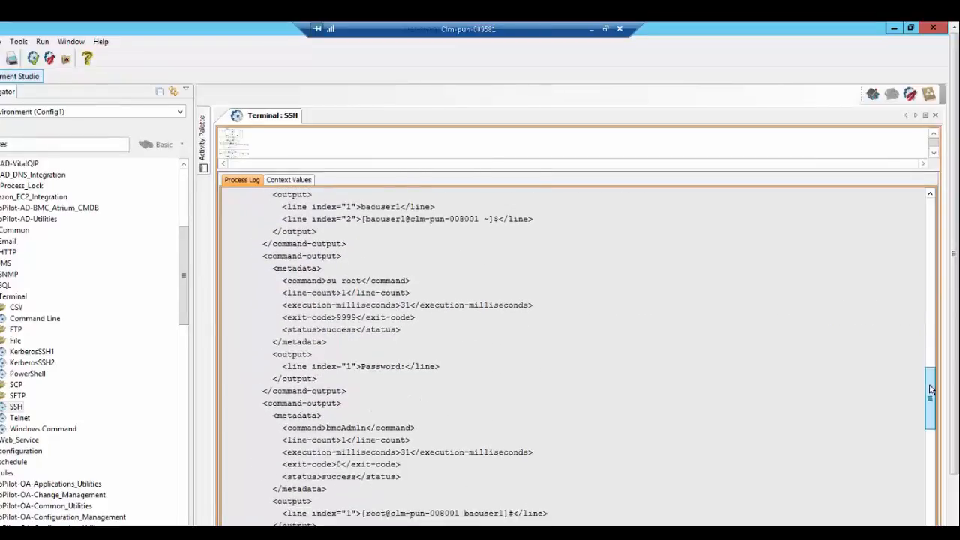
{"action": "scroll", "scroll_direction": "down", "scroll_amount": 3}
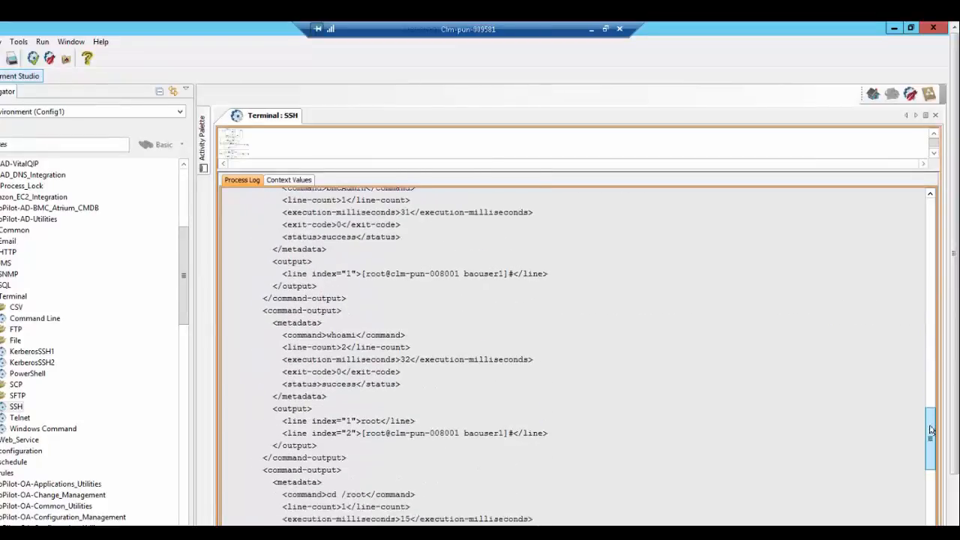
{"action": "scroll", "scroll_direction": "down", "scroll_amount": 3}
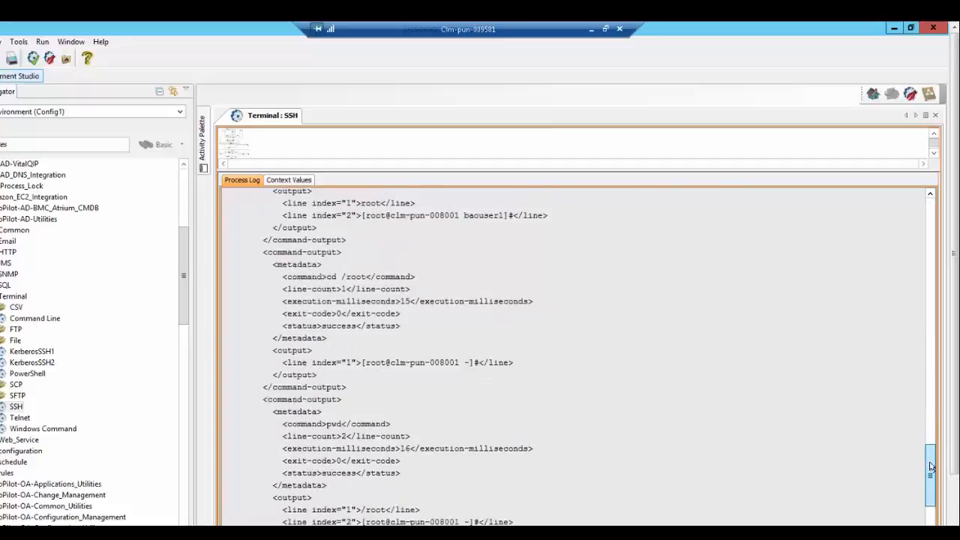
{"action": "scroll", "scroll_direction": "down", "scroll_amount": 3}
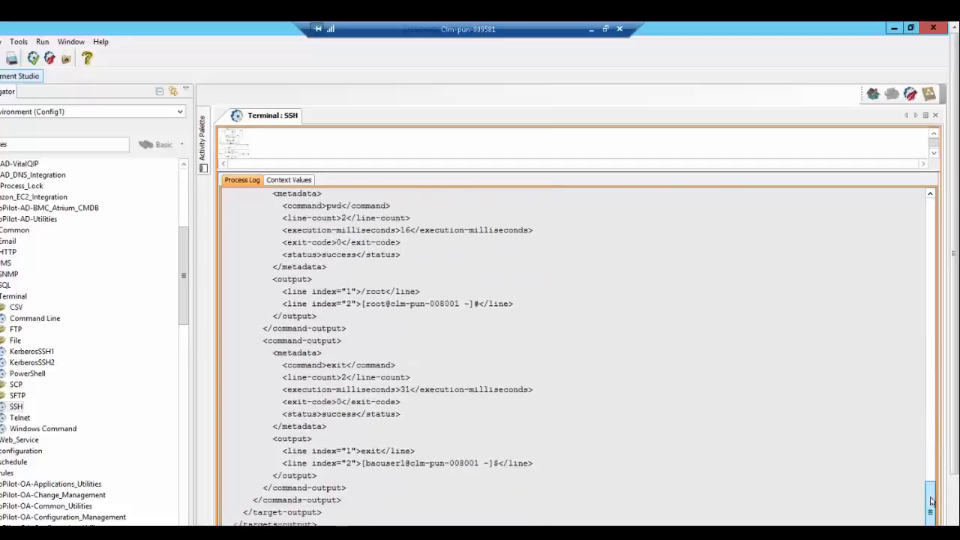
{"action": "scroll", "scroll_direction": "down", "scroll_amount": 3}
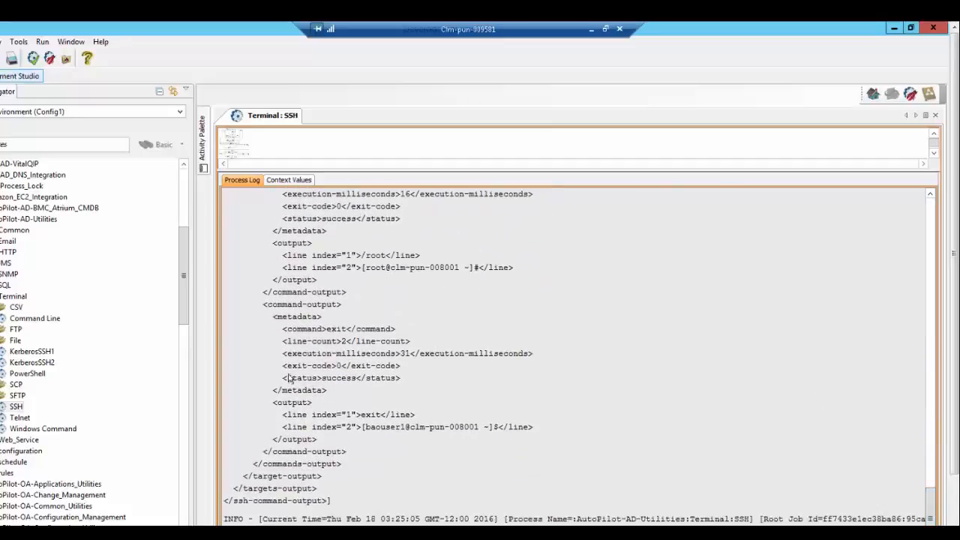